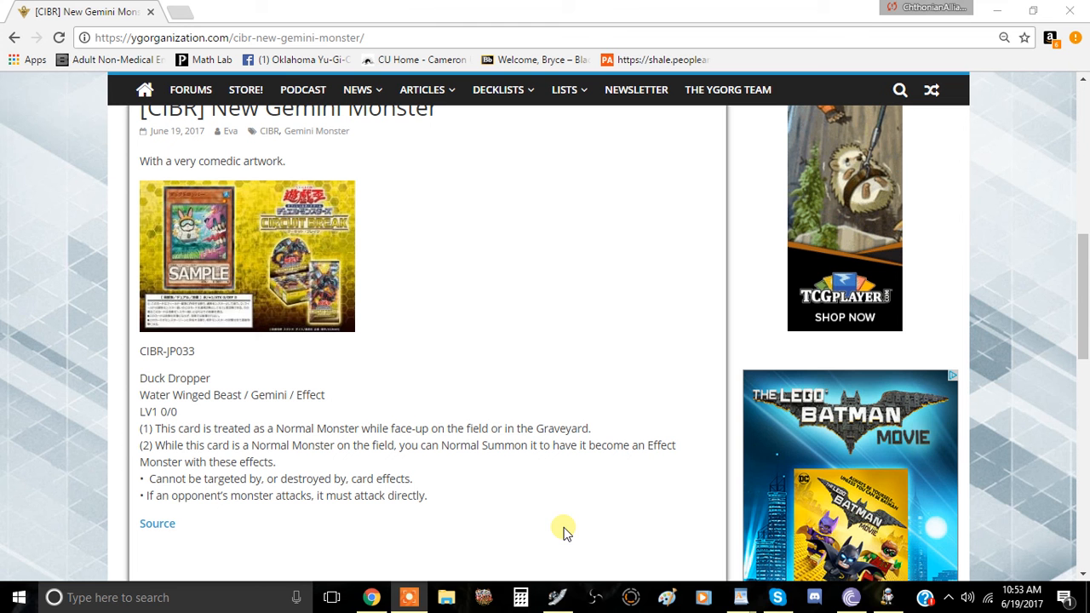
{"action": "mouse_move", "coordinate": [632, 272]}
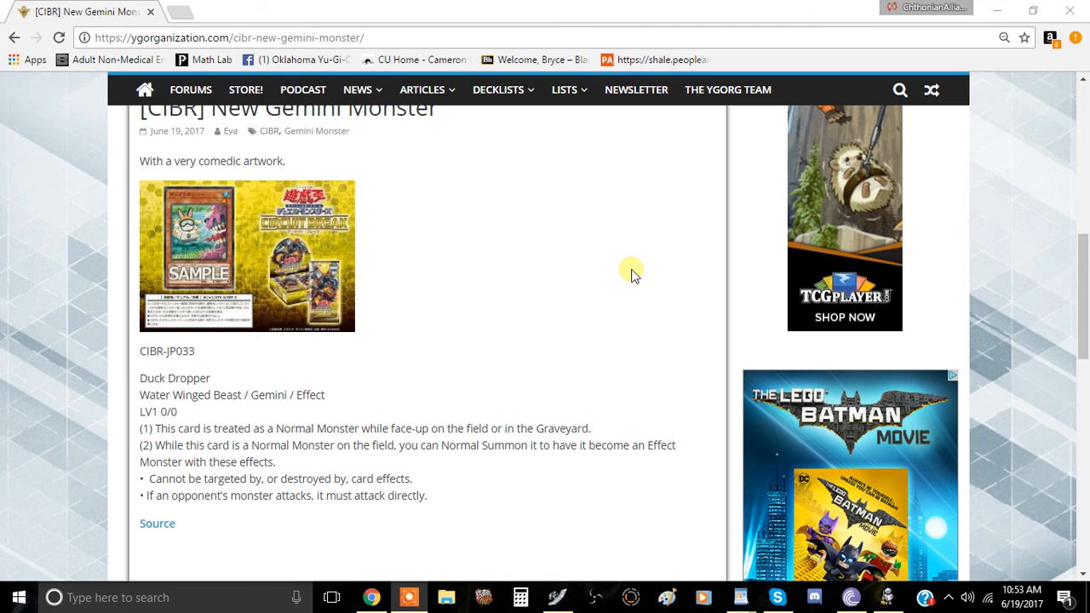
{"action": "mouse_move", "coordinate": [596, 318]}
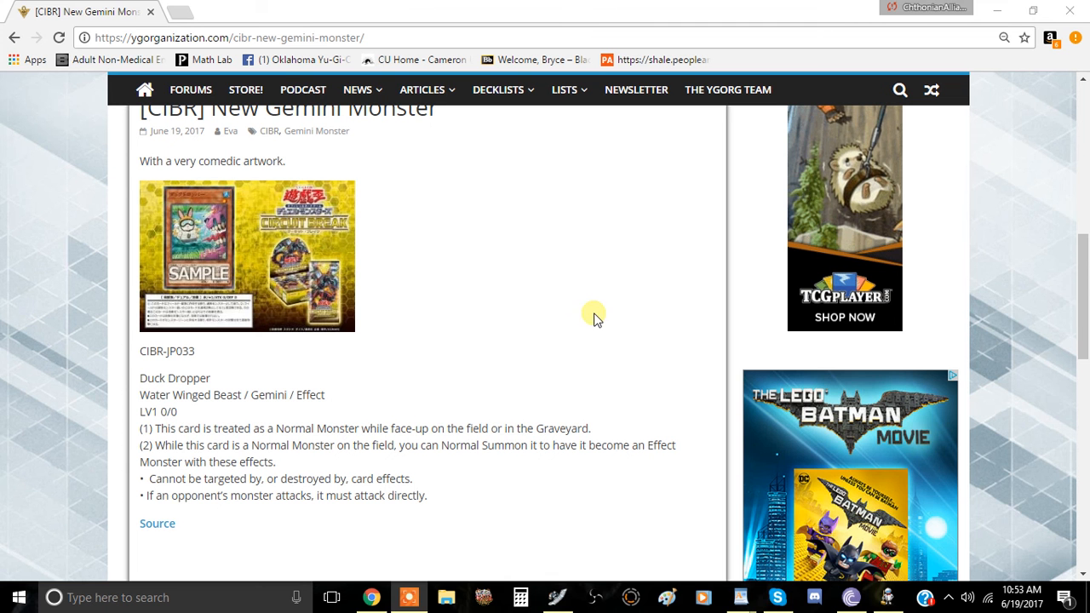